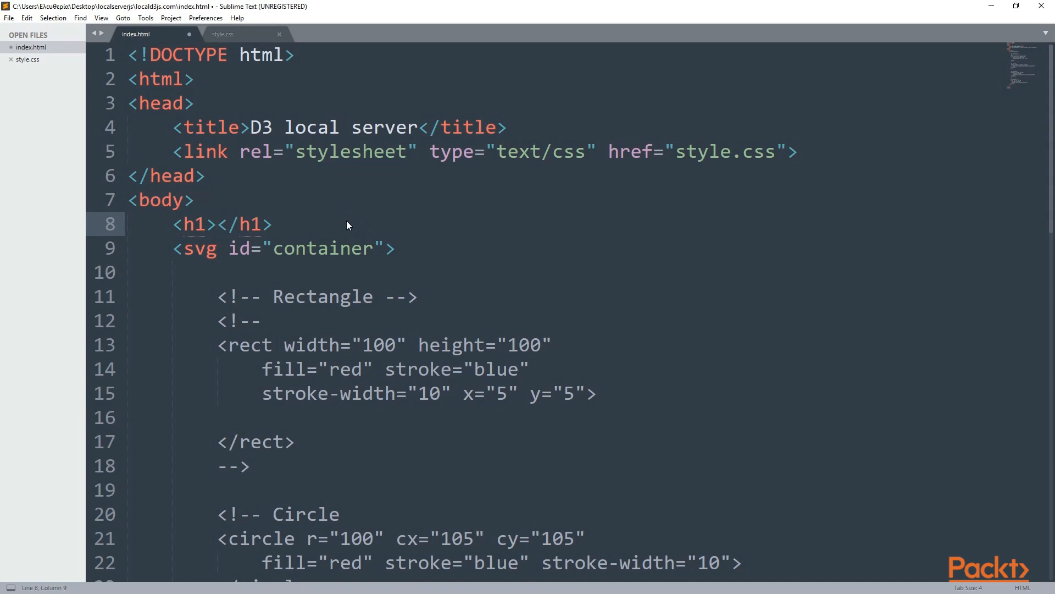
- Set the h1 heading text to 'Complex Shapes' and scroll down below the lines block
text(Complex Shapes)
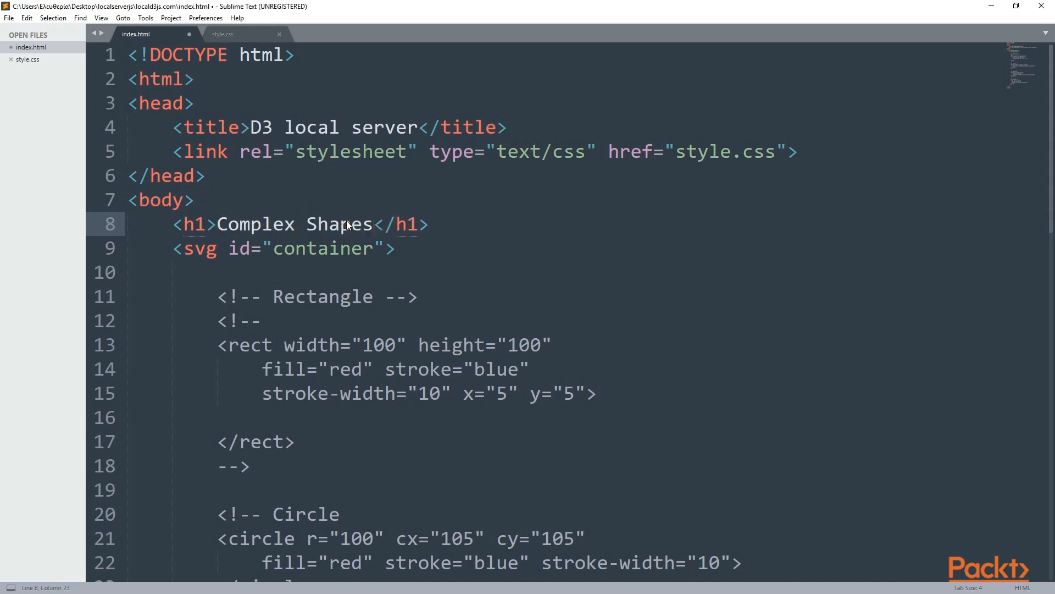
scroll(down, 3)
text(<!-- polyl)
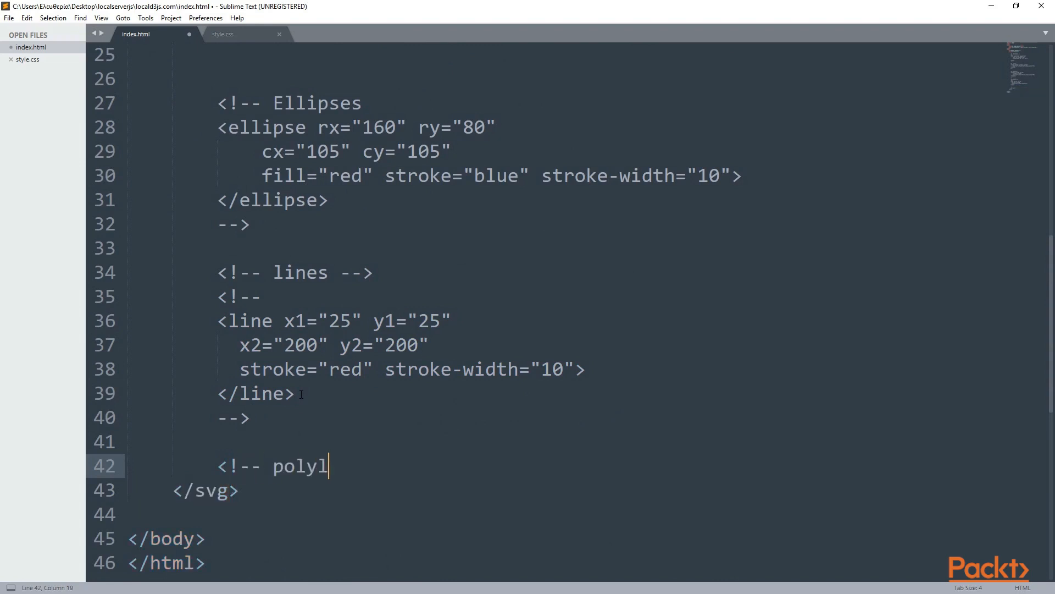
- Complete '<!-- polylines -->', add a polygons comment above it, and open a blank line
text(ines -->)
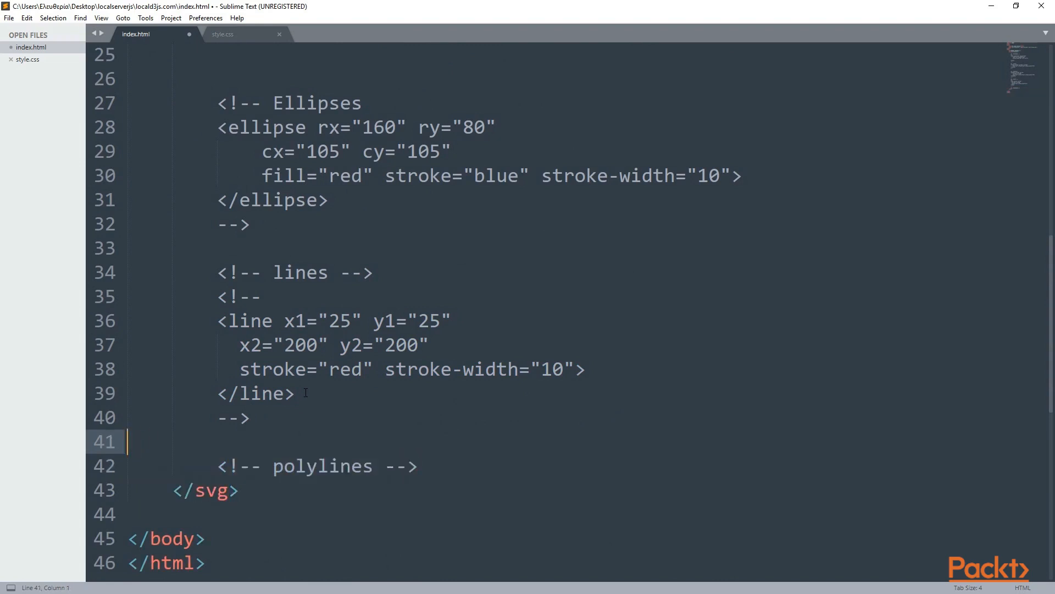
text(<!-- polygones)
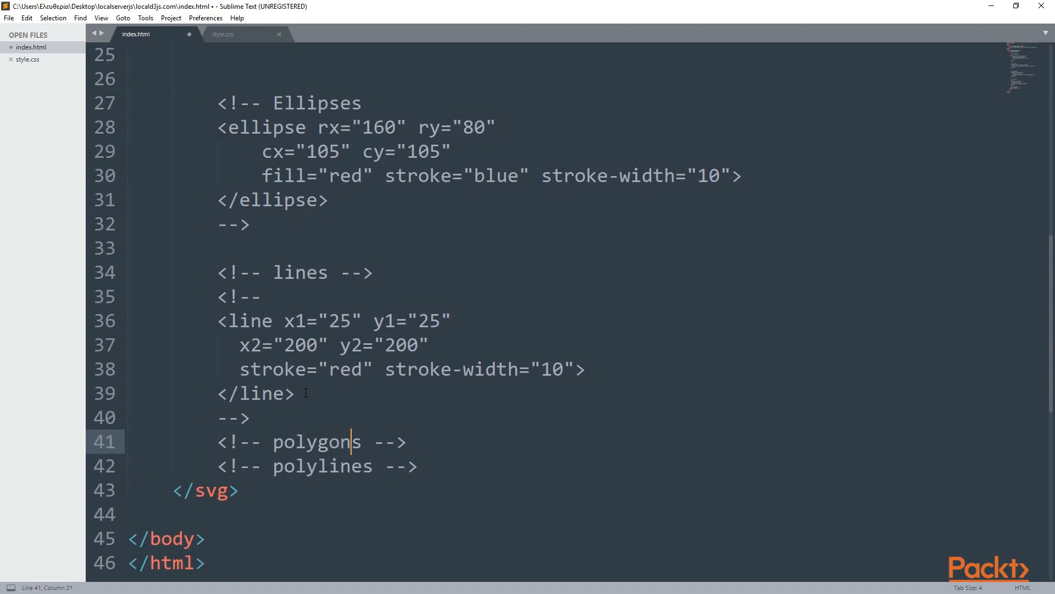
key(Enter)
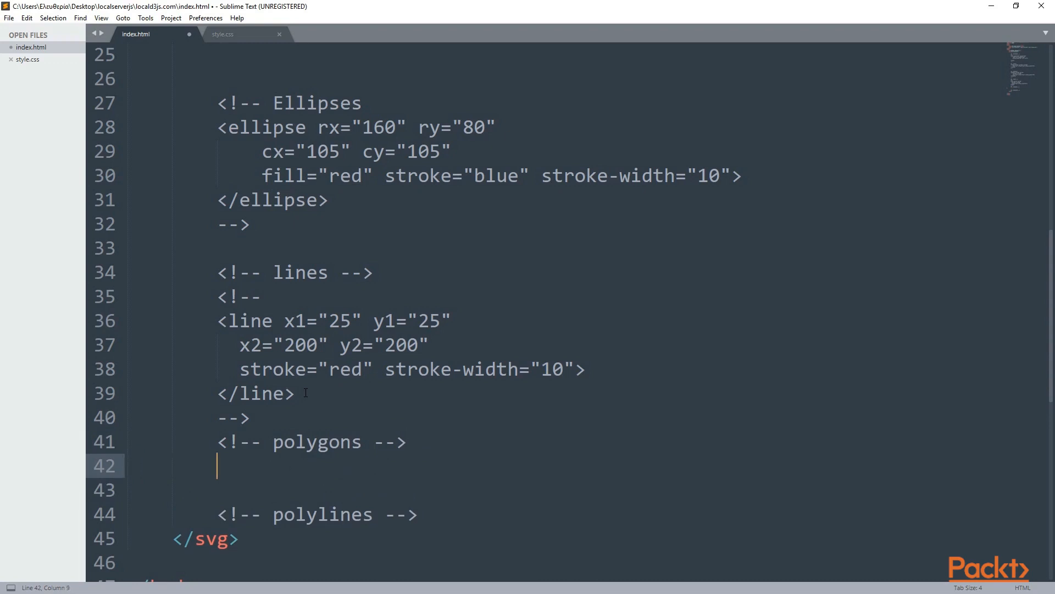
- Write the polygon opening and closing tags with an empty points attribute
text(<polugon)
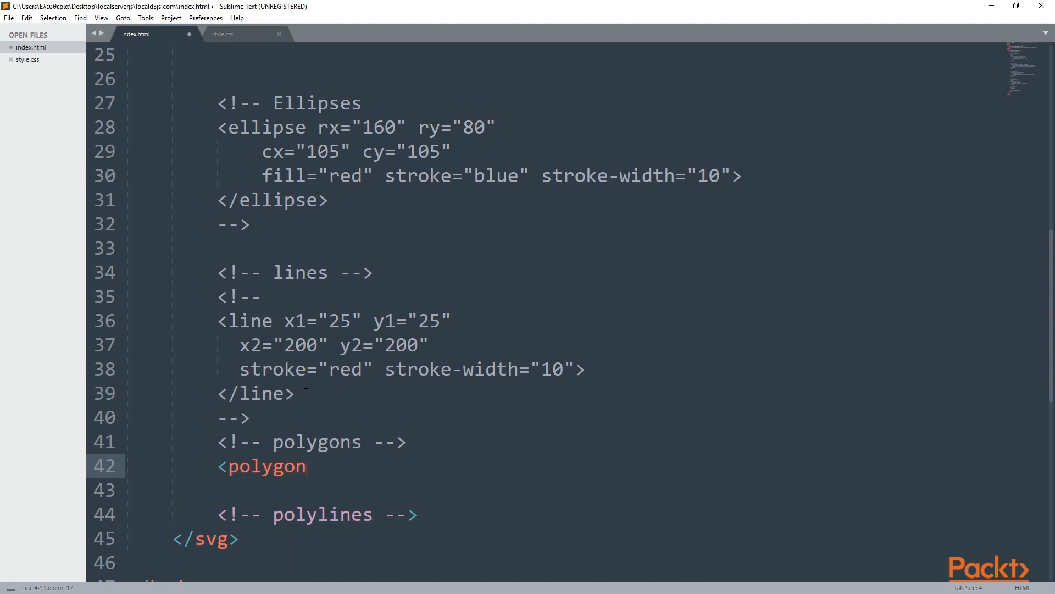
text(>)
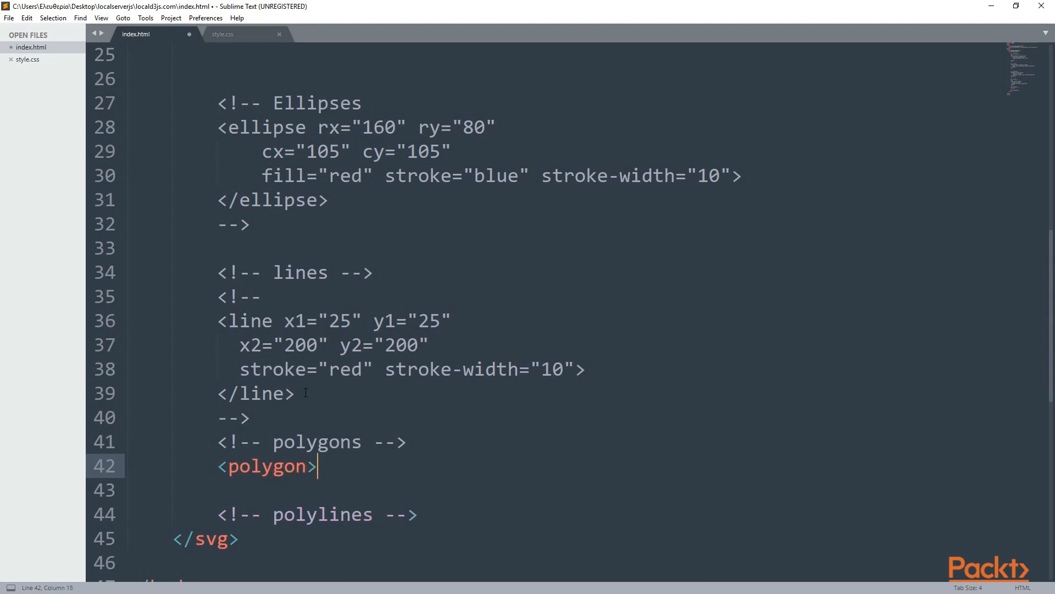
text(></polygon>)
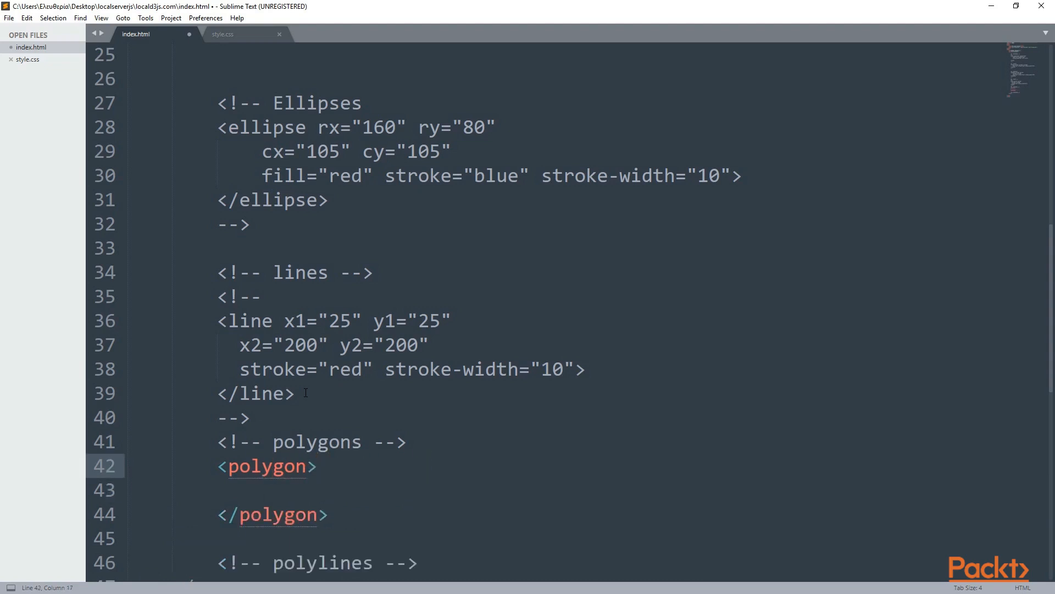
text(points=)
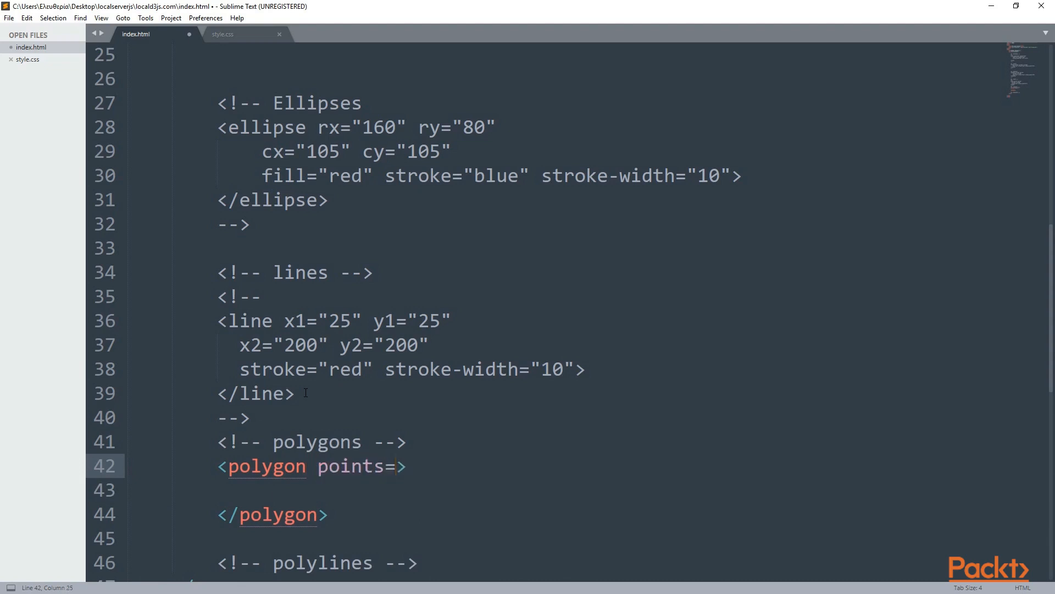
- Enter the polygon points 220,10 120,250 300,205,150,240
text(220,")
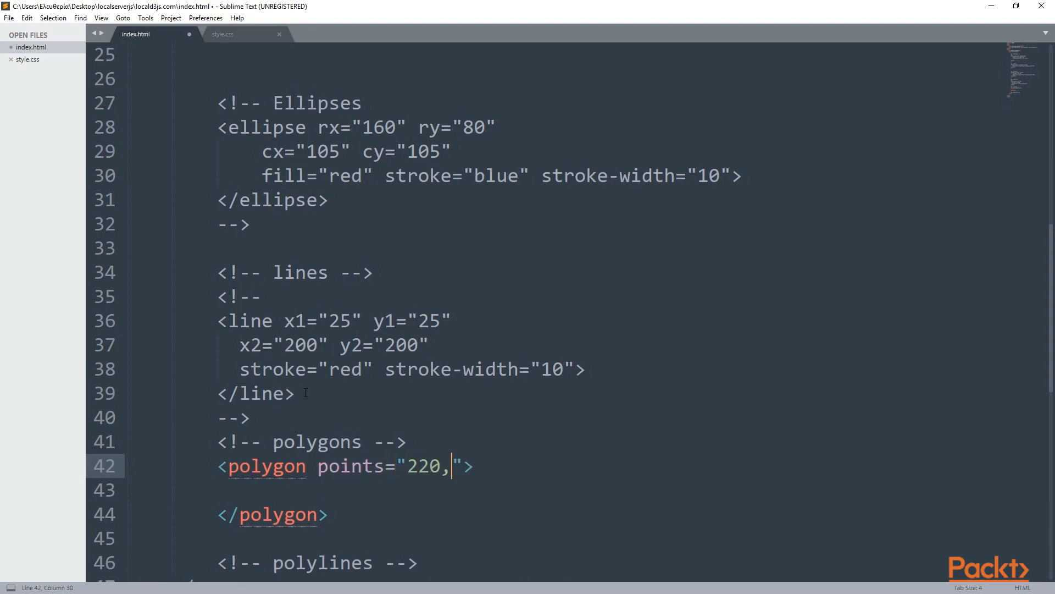
text(10)
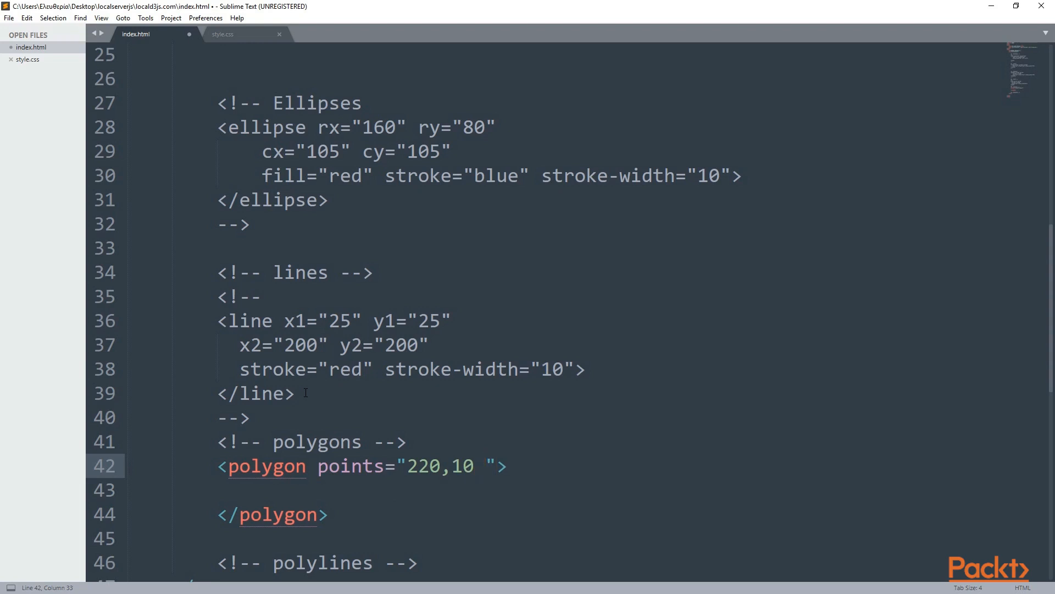
text(12)
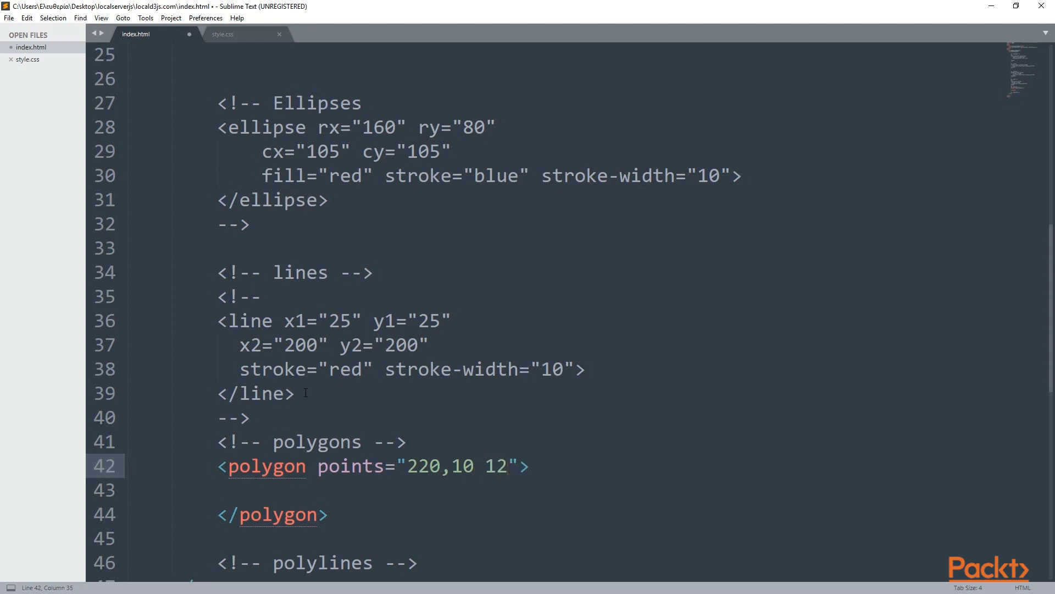
text(120,250)
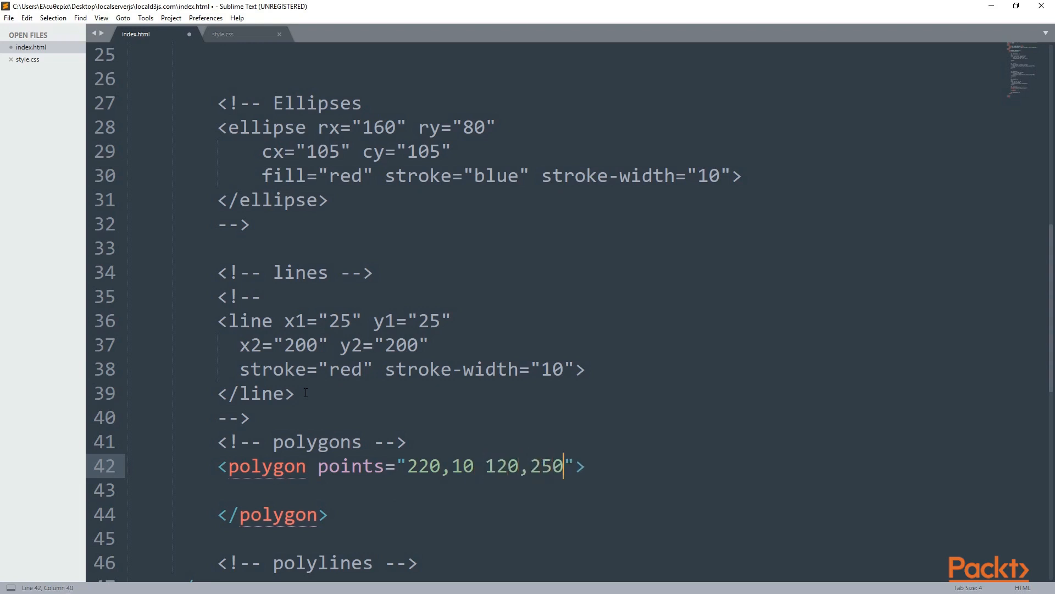
text(3)
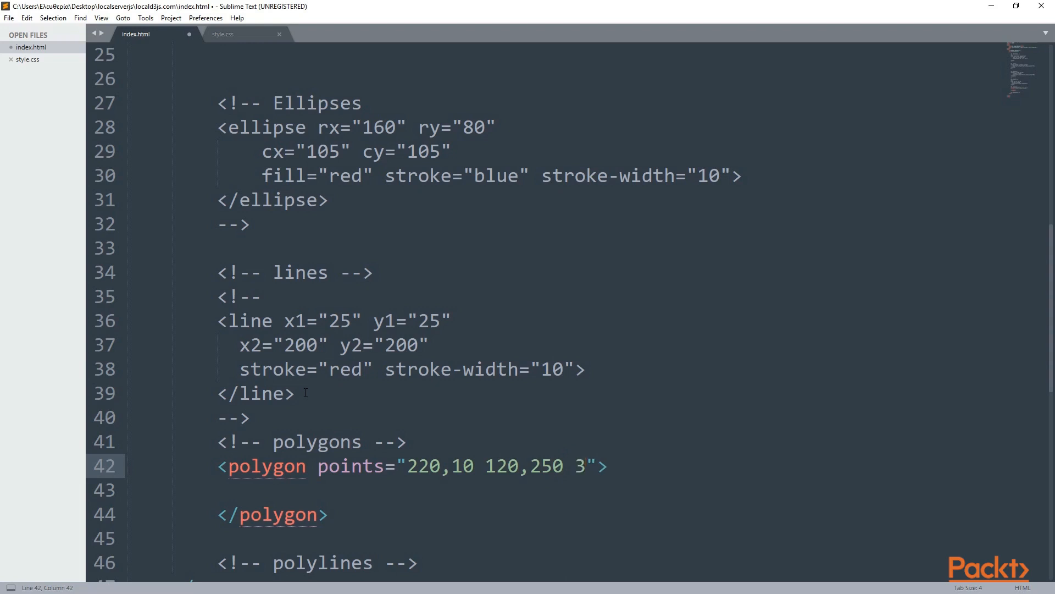
text(00,2)
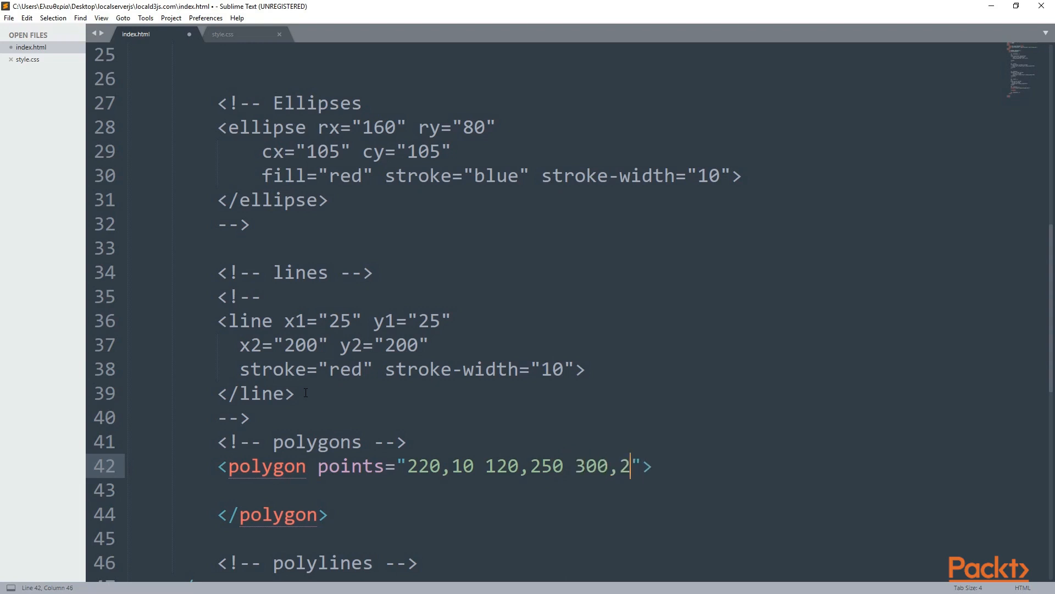
text(05,1)
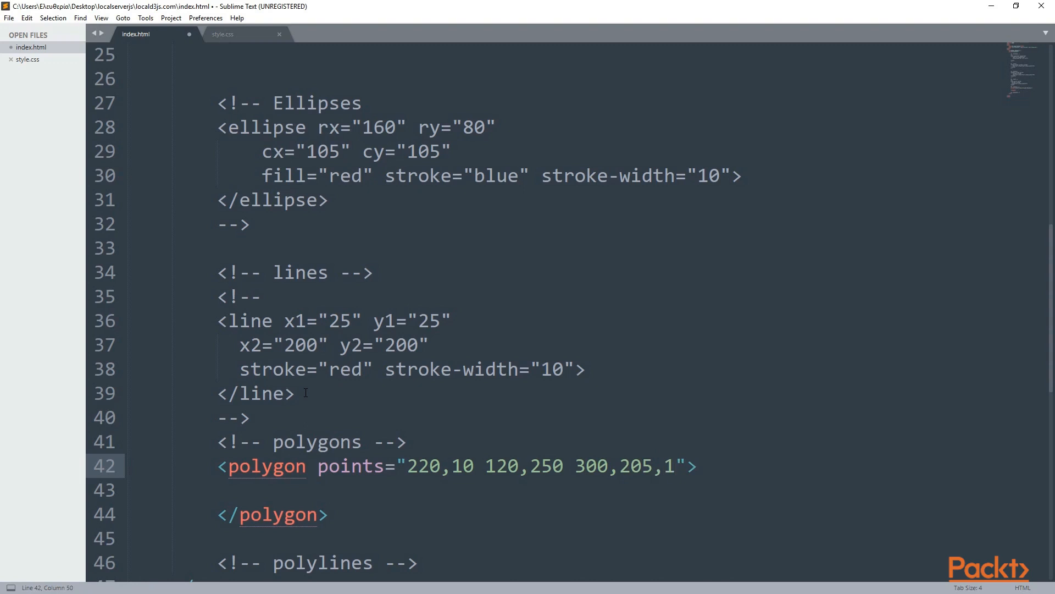
text(50,2)
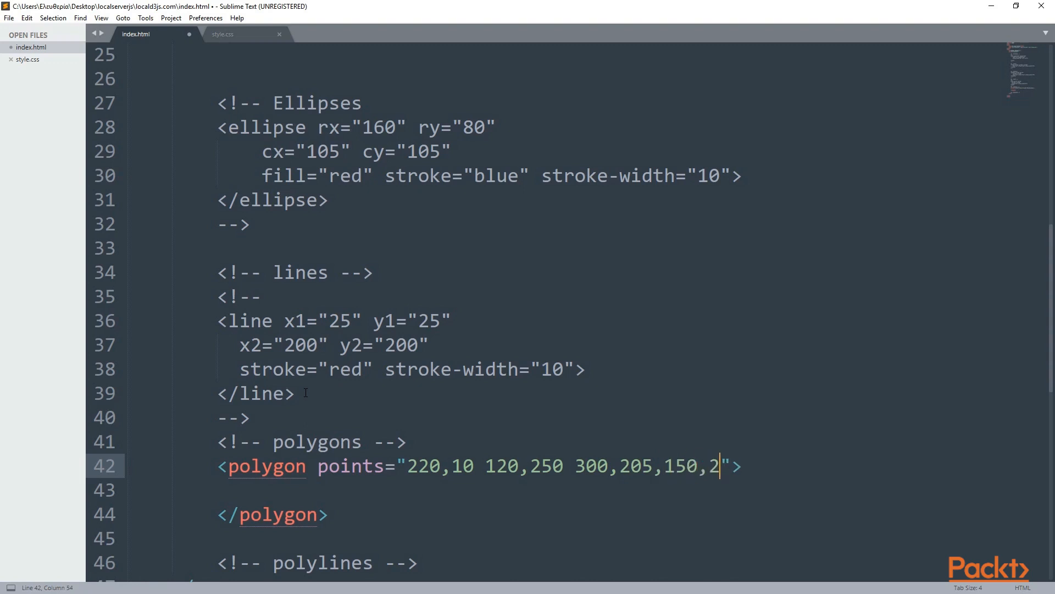
text(40)
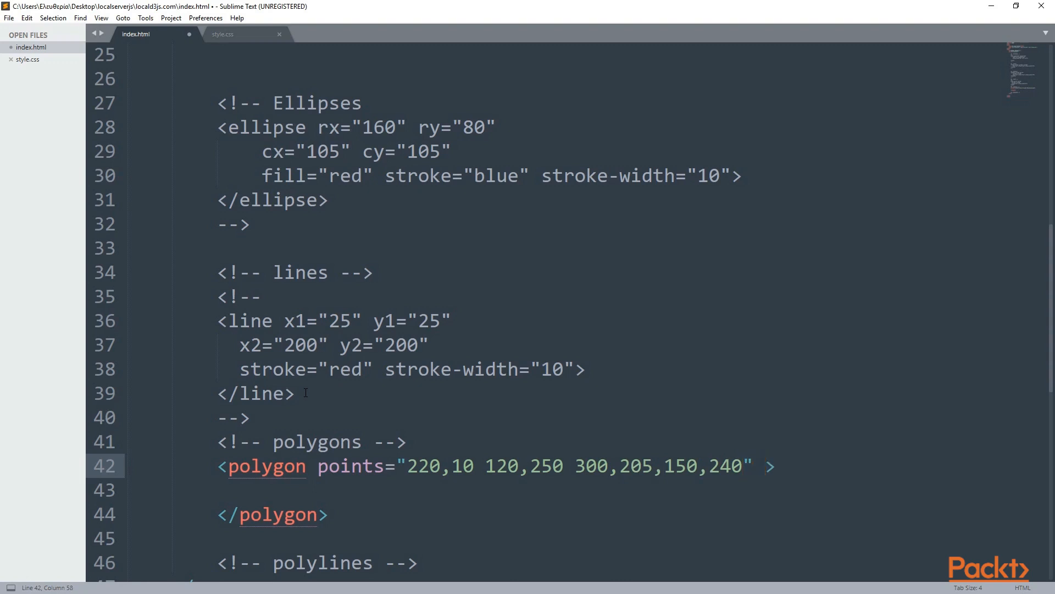
- Add fill="yellow", stroke="red" and stroke-width="10" to the polygon tag
text(fill=")
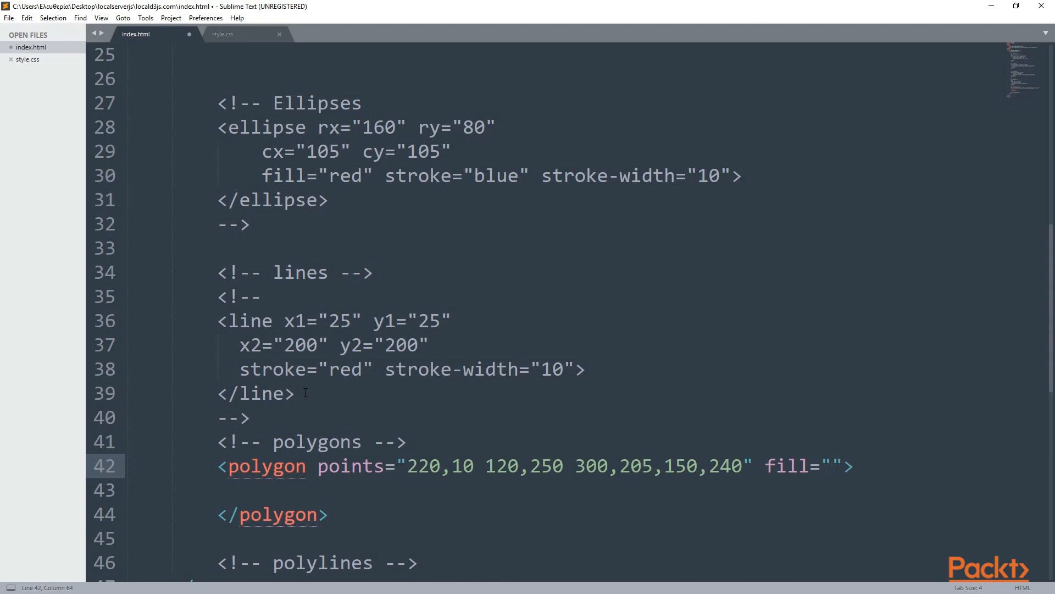
text(yello)
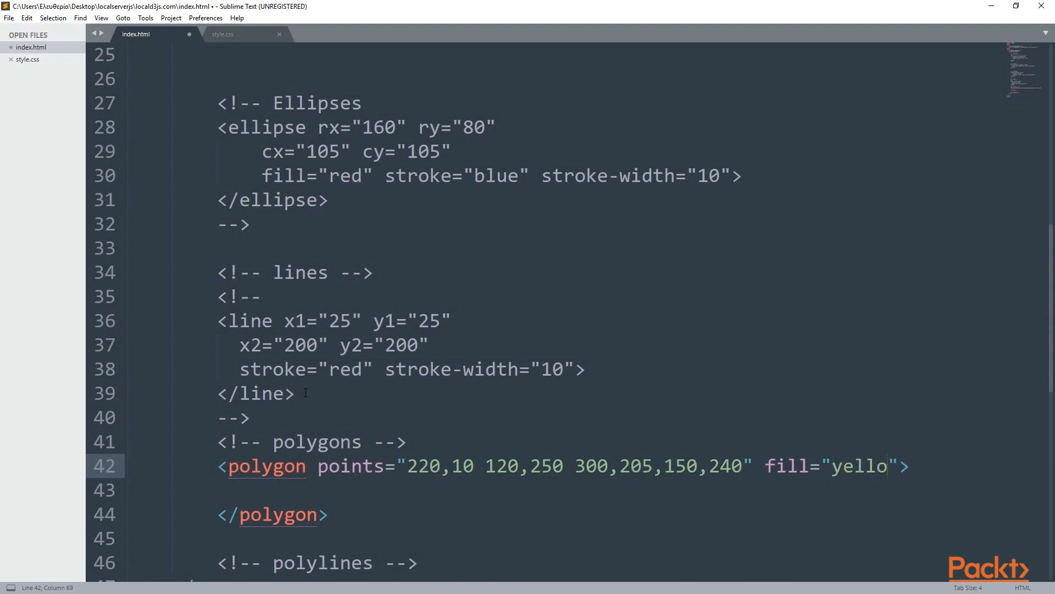
text(w)
text(stroke>)
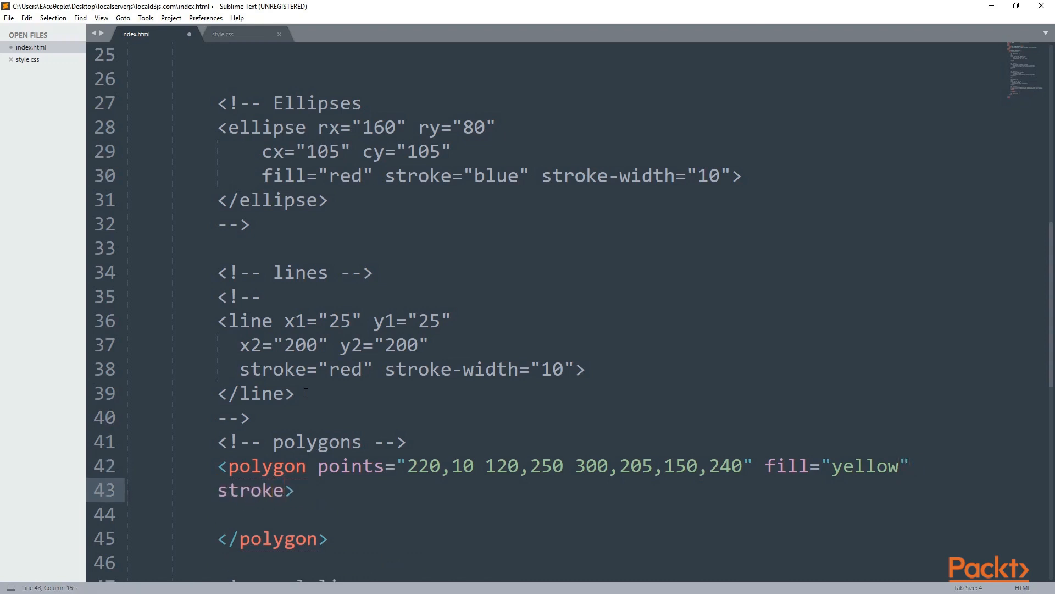
text(="red")
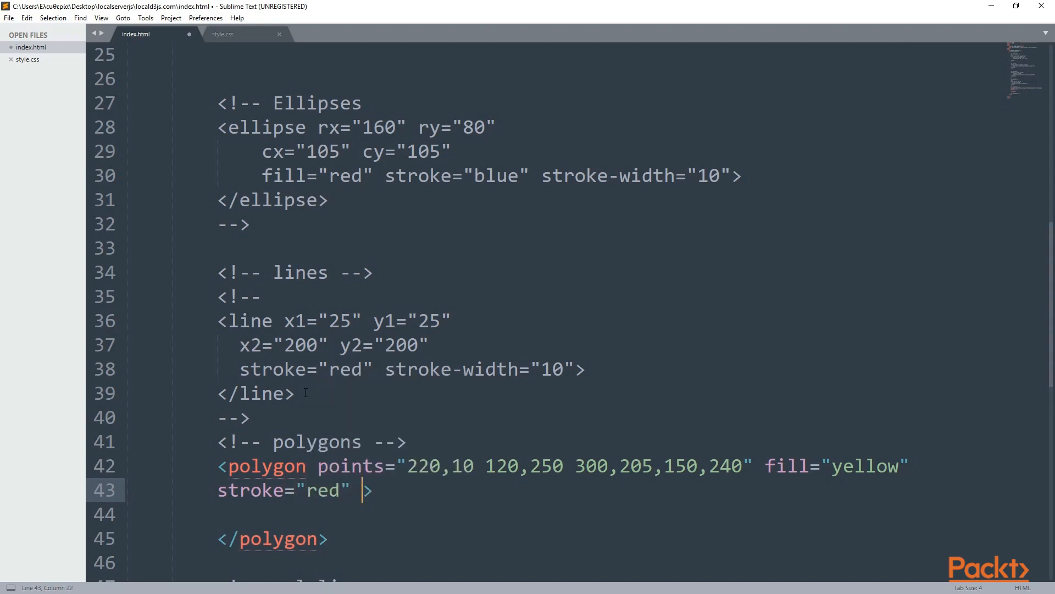
text(stroke-wi)
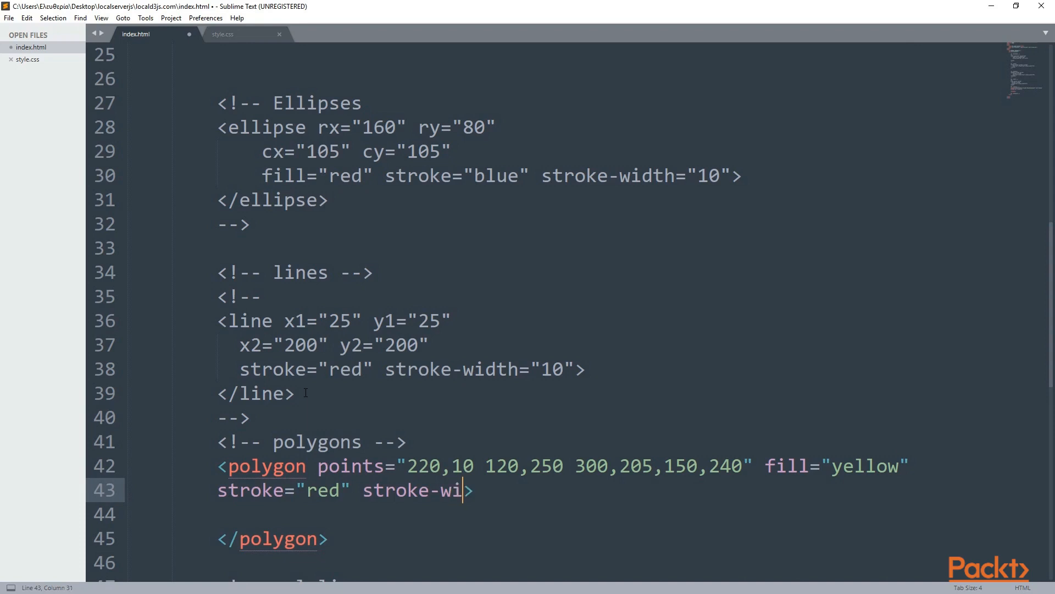
text(dth=)
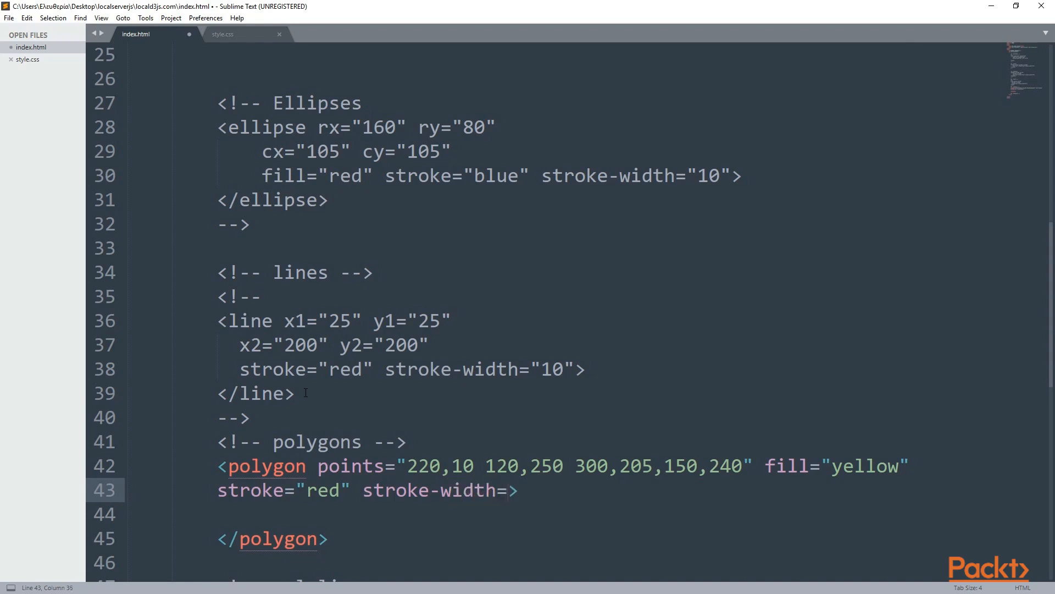
text(10")
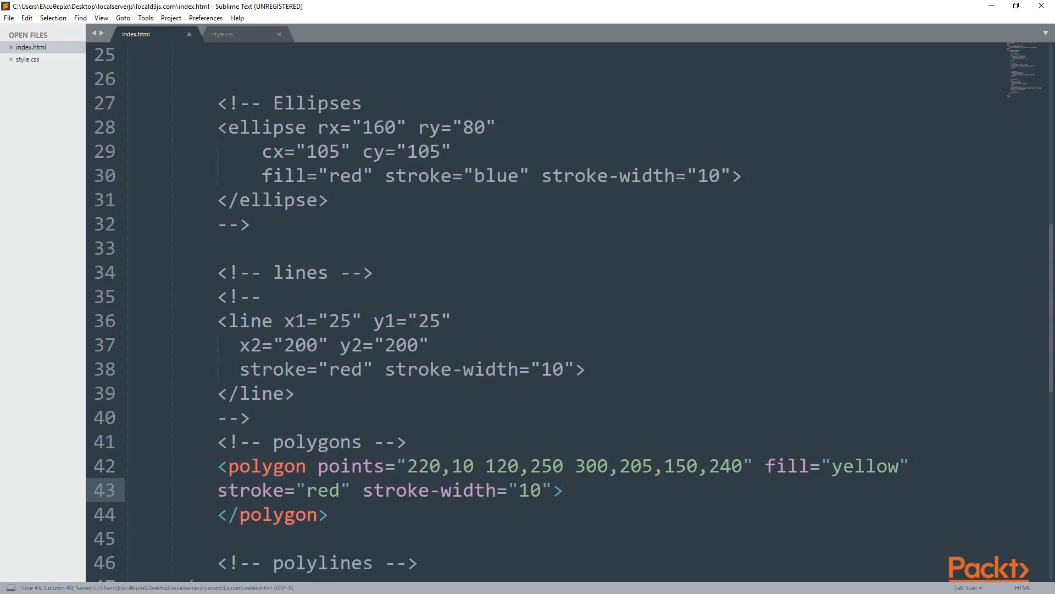
click(561, 490)
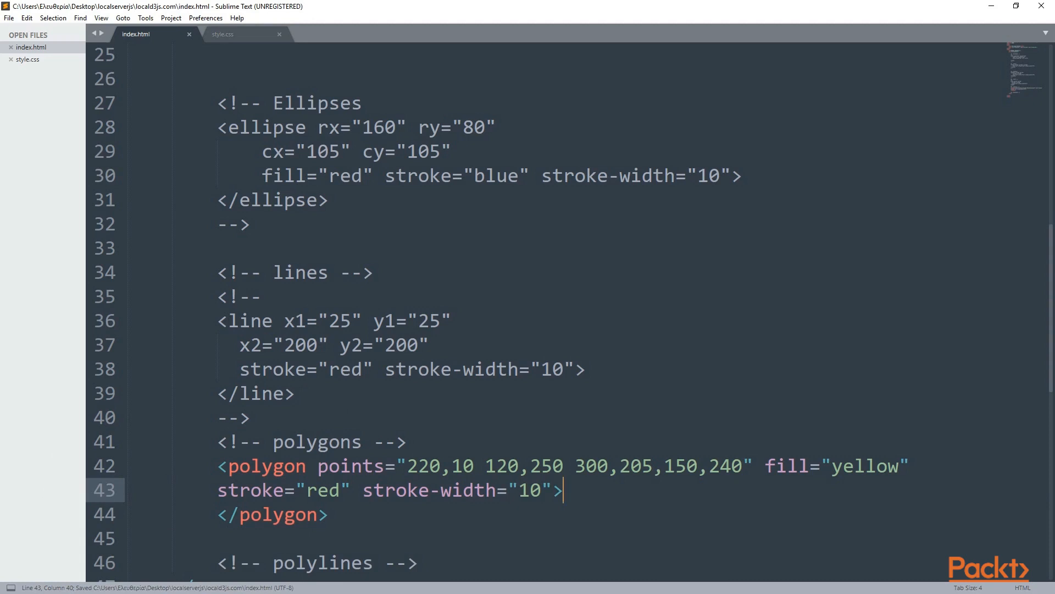
mouse_move(602, 352)
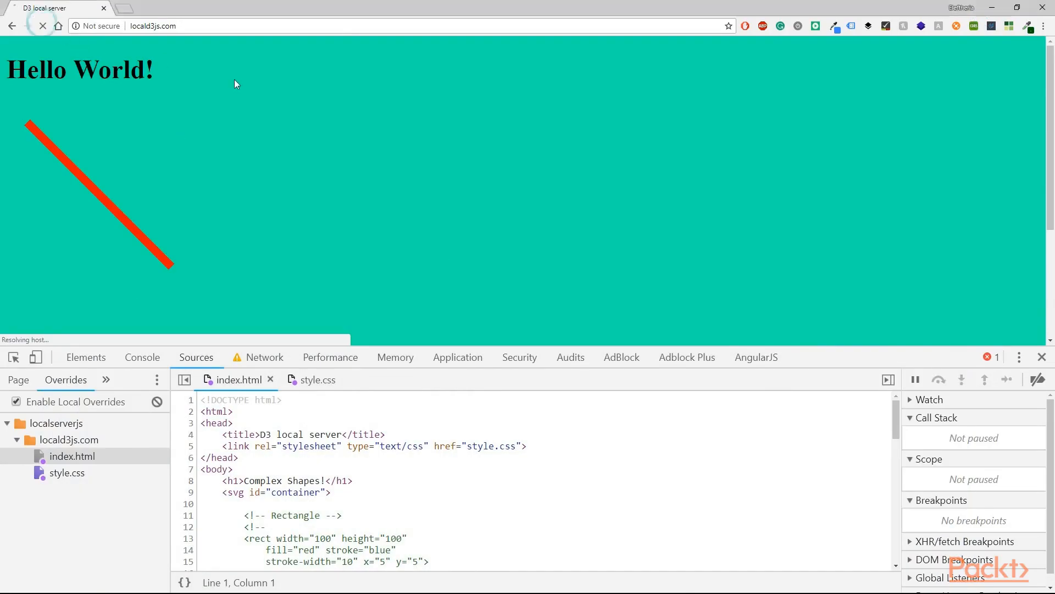
- Reload the localhost page in Chrome and scroll down to the red-outlined yellow polygon
click(42, 26)
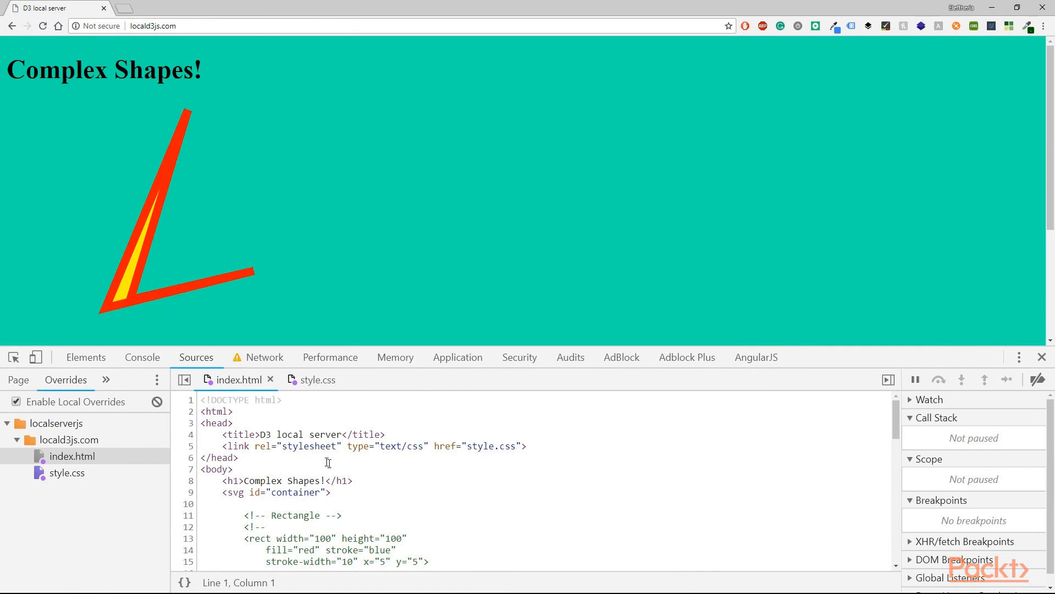
scroll(down, 3)
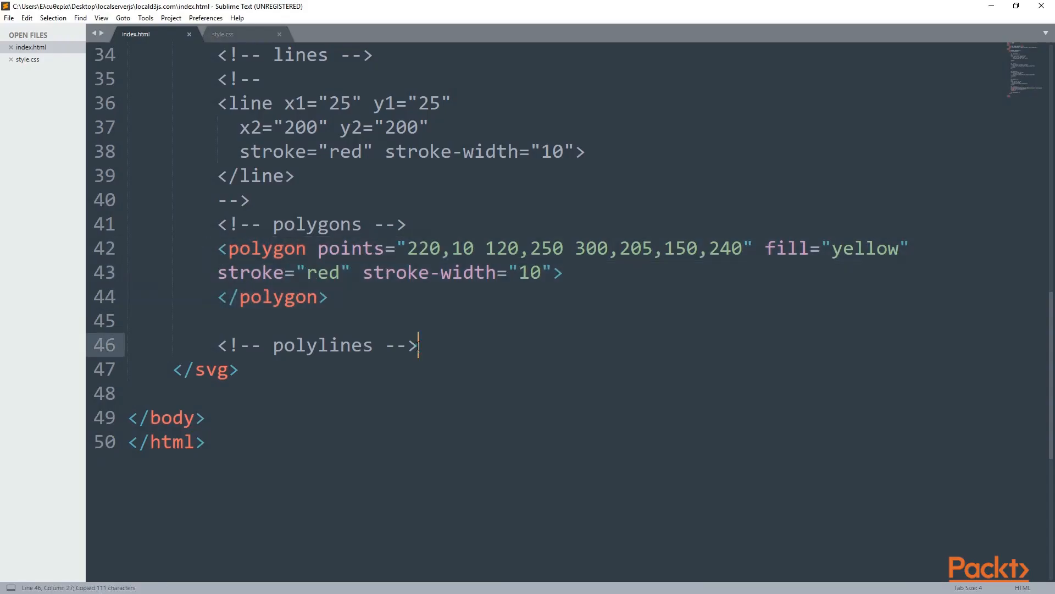
- Paste the polygon markup under the polylines comment and convert it into a polyline
key(ctrl+v)
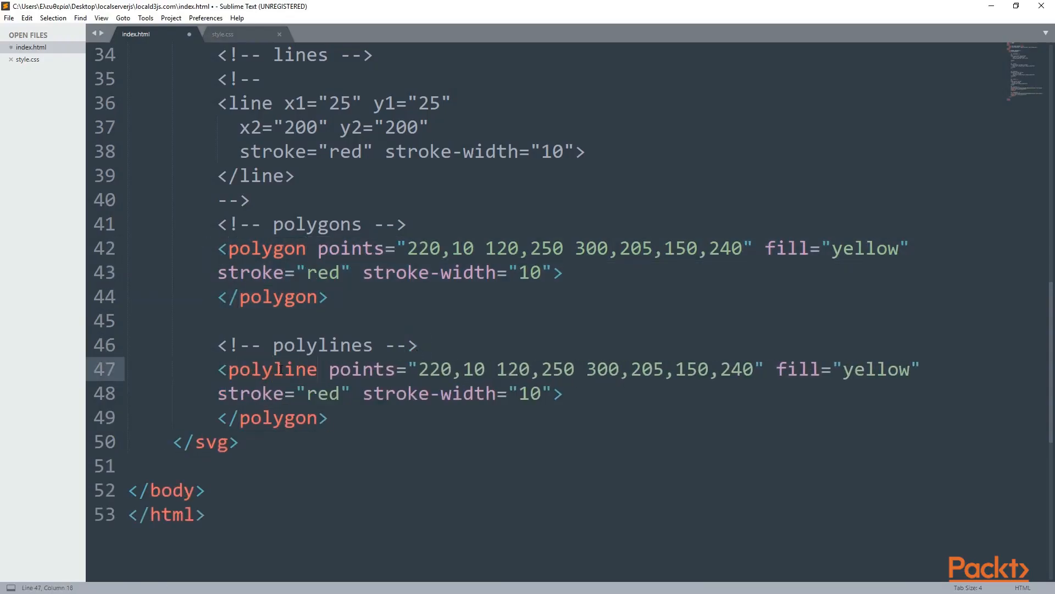
click(271, 417)
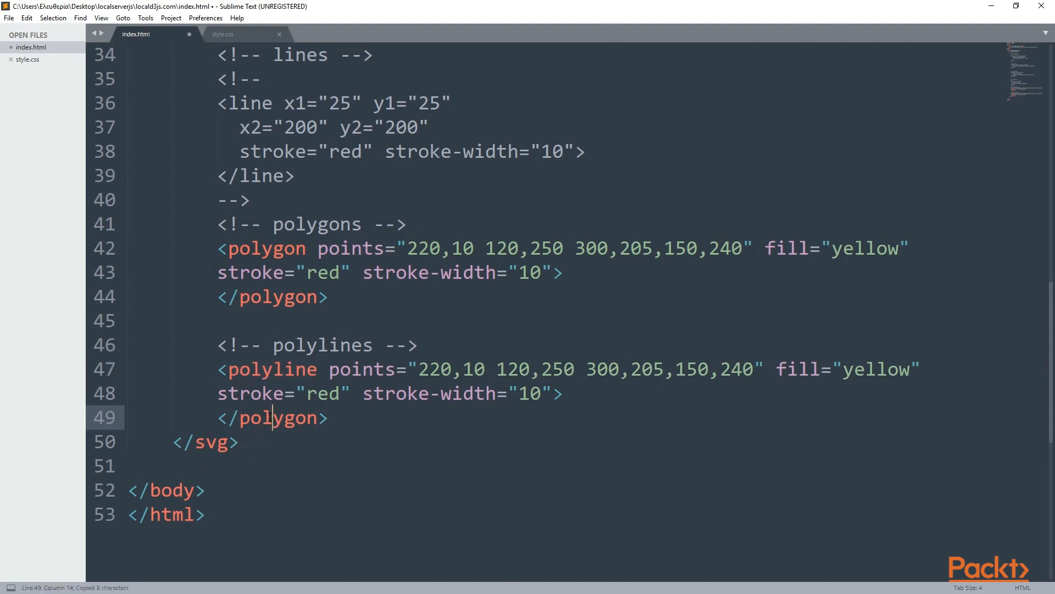
click(276, 418)
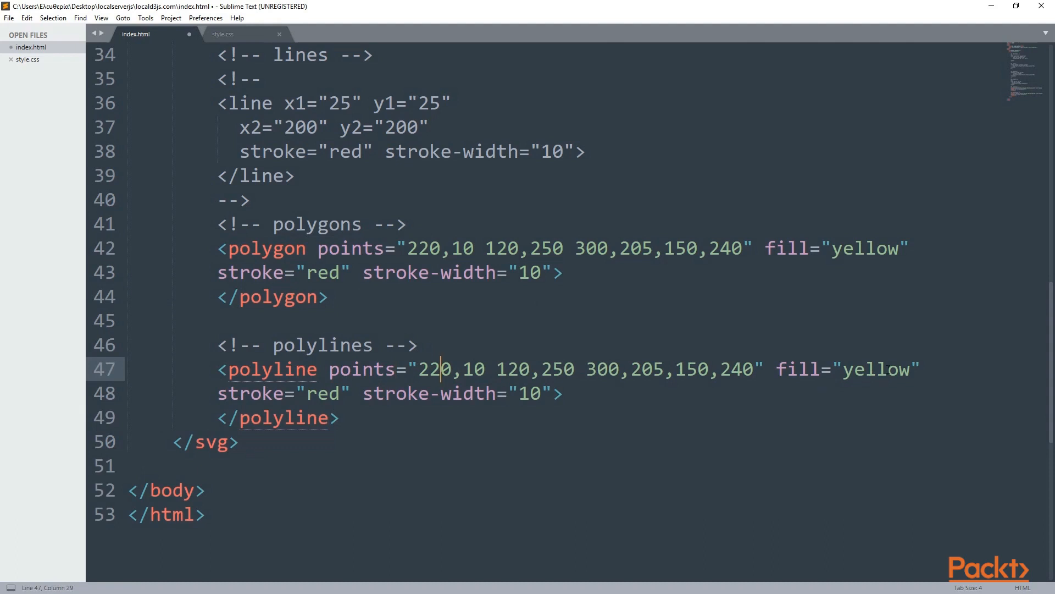
double_click(387, 224)
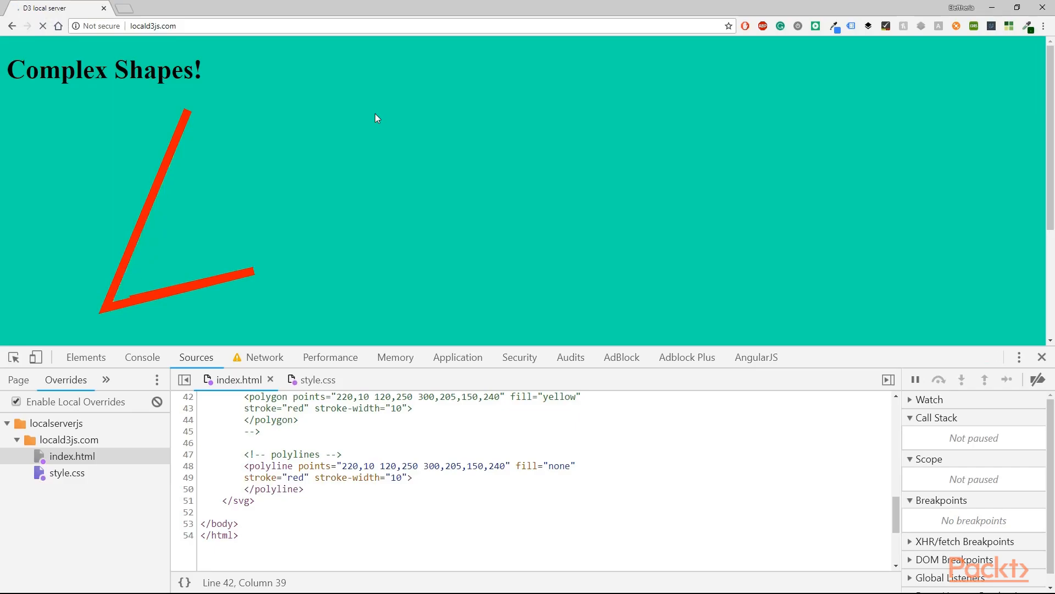
mouse_move(141, 217)
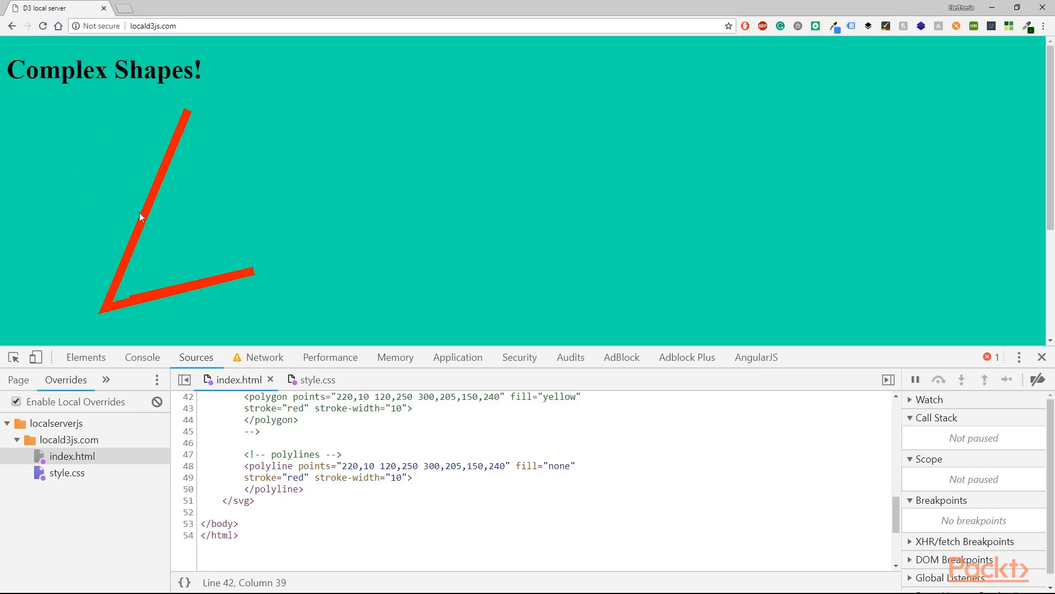
mouse_move(162, 177)
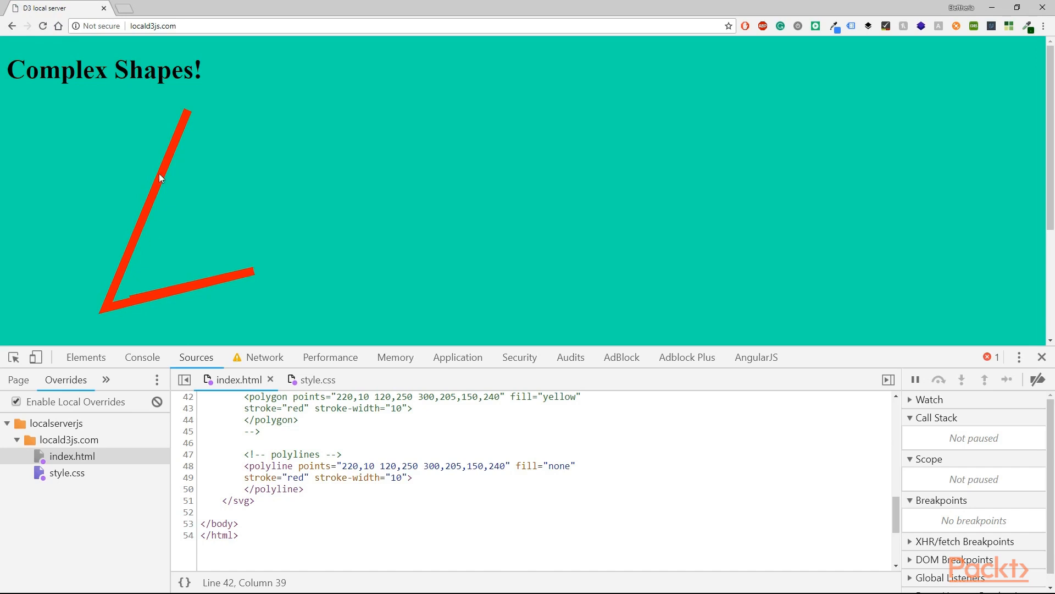
mouse_move(336, 455)
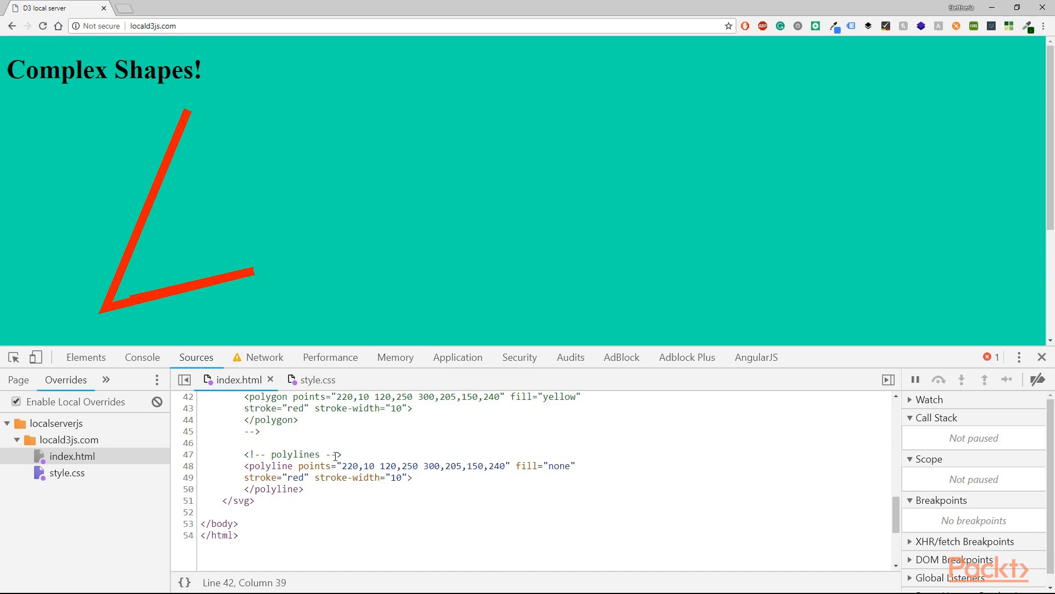